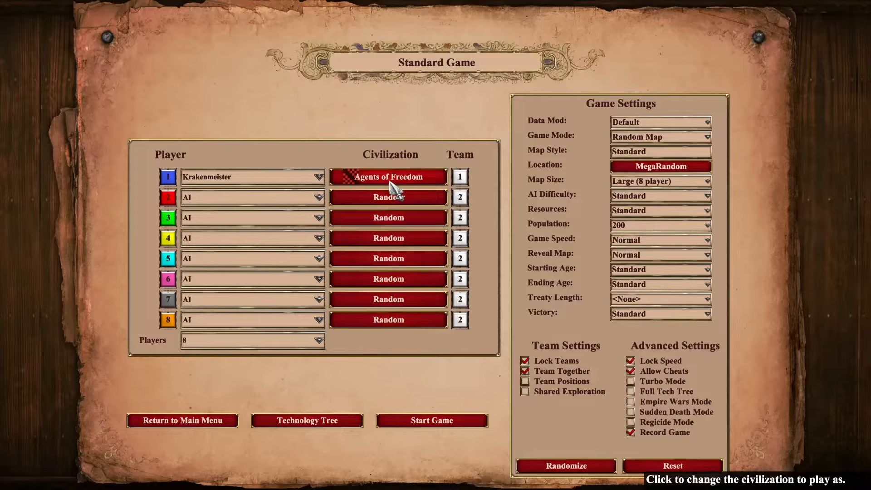
# Change the match's data mod from Default to yeiui42641620-data
pyautogui.click(388, 177)
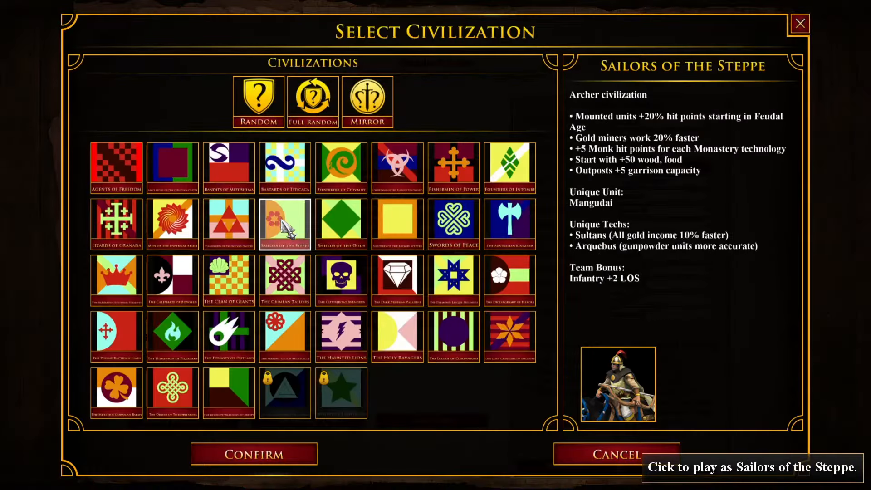
pyautogui.click(615, 454)
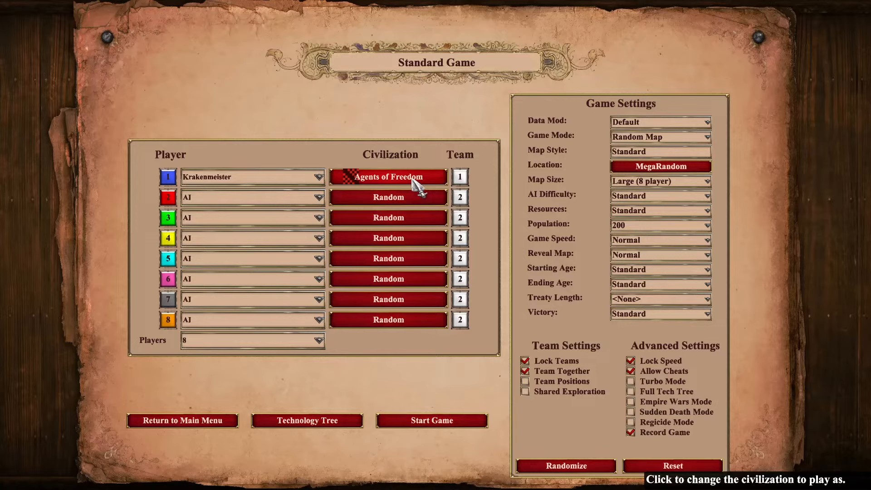
pyautogui.moveTo(460, 166)
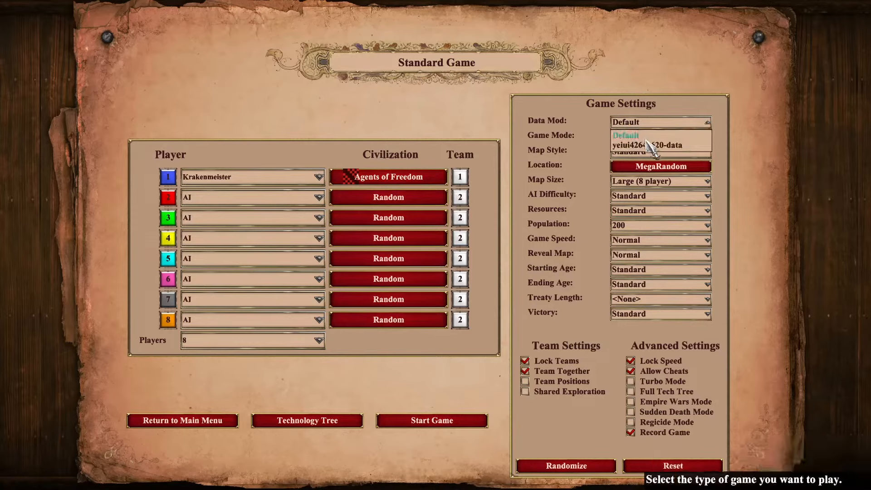
pyautogui.click(660, 146)
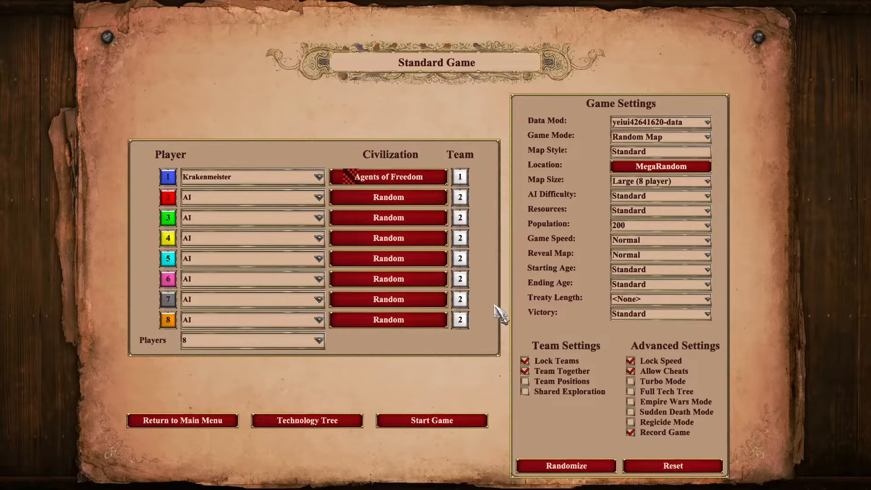
pyautogui.moveTo(502, 325)
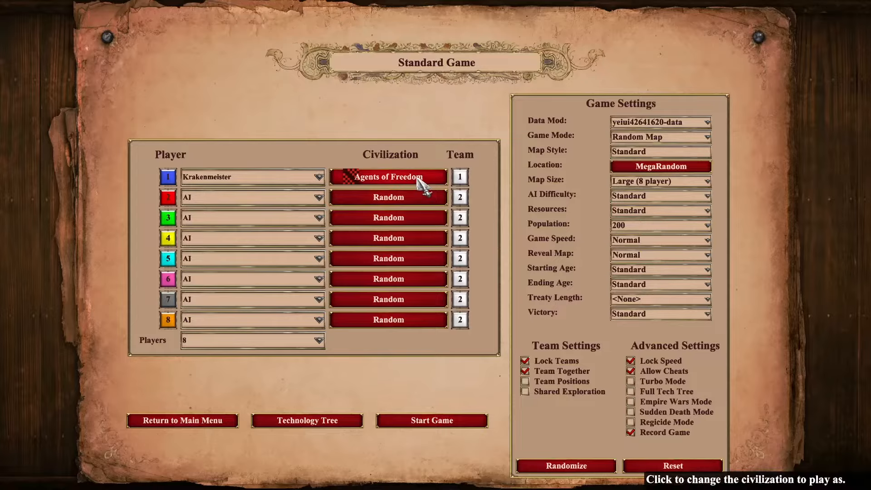
pyautogui.click(388, 177)
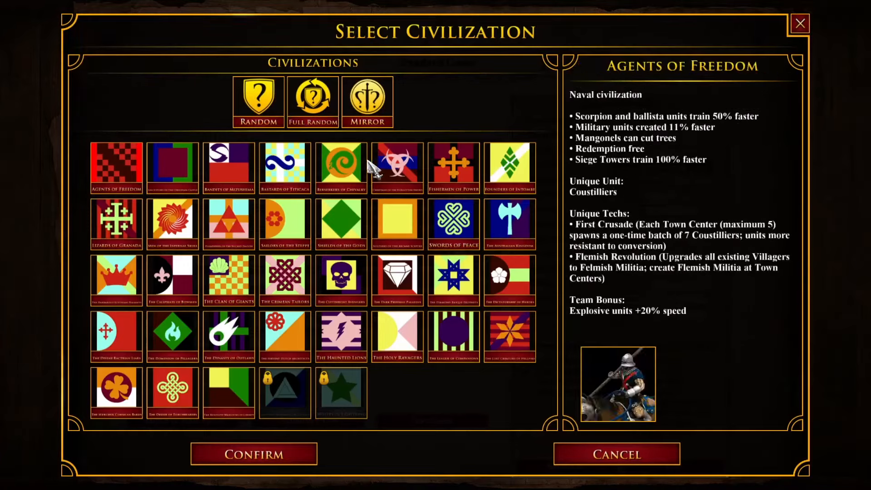
pyautogui.moveTo(397, 280)
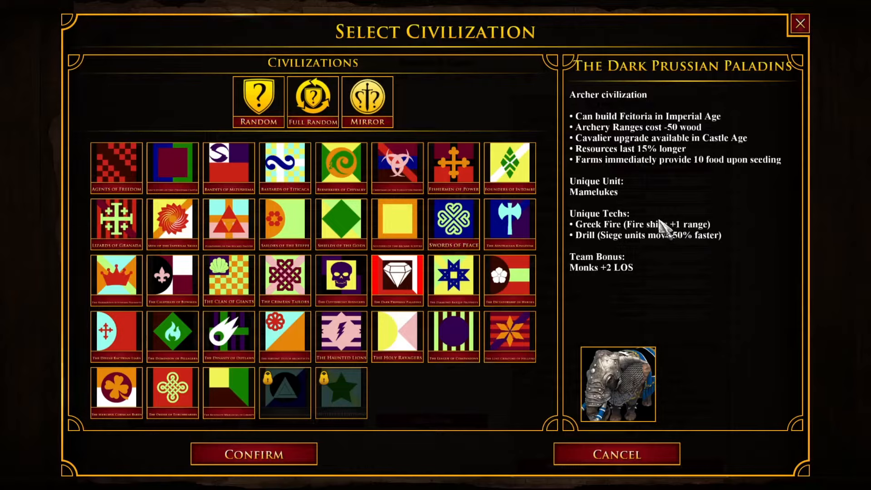
pyautogui.moveTo(666, 228)
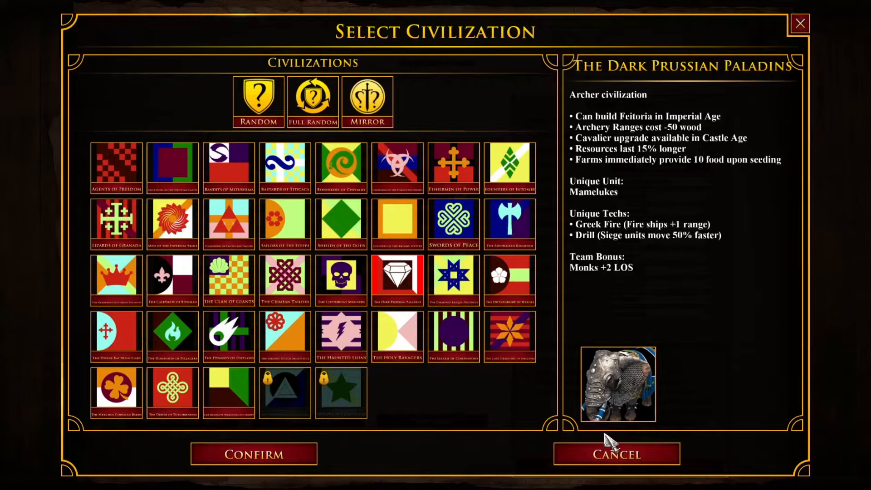
pyautogui.press('alt+tab')
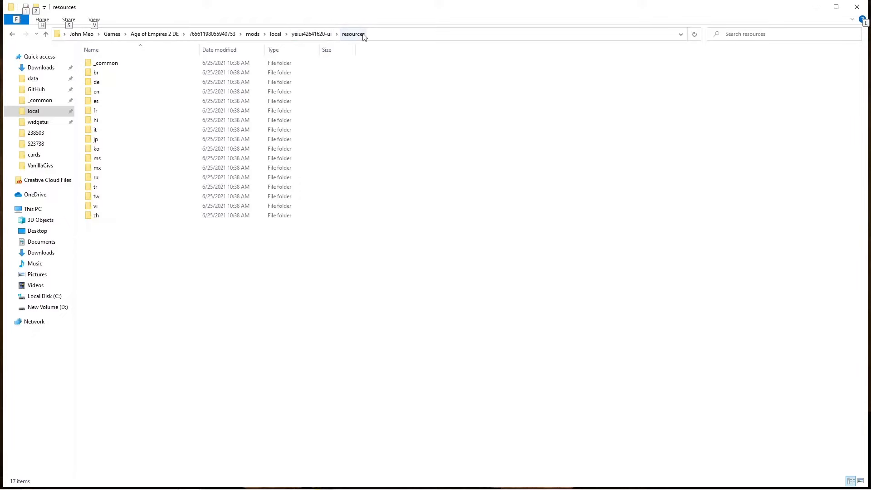
pyautogui.click(96, 91)
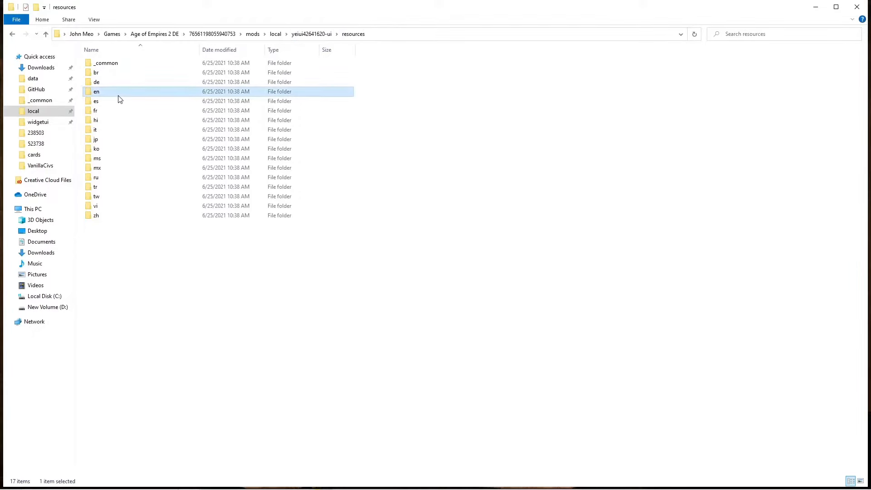
pyautogui.doubleClick(96, 91)
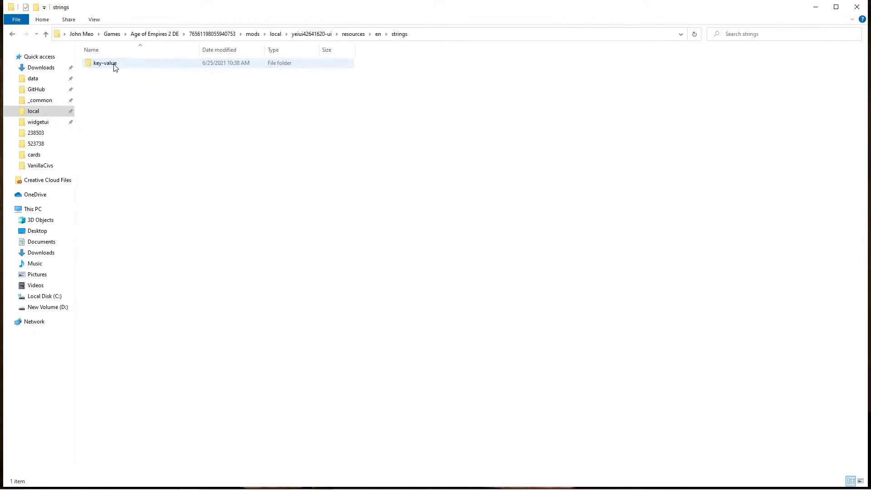
pyautogui.doubleClick(105, 63)
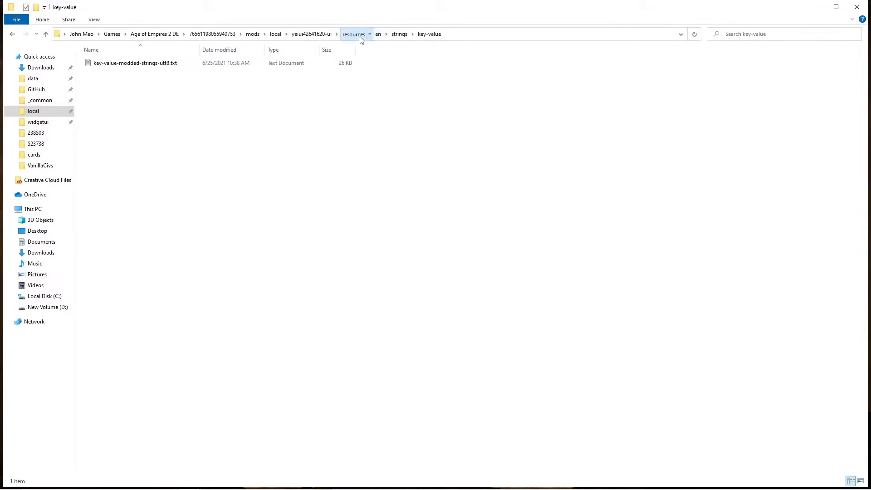
pyautogui.rightClick(96, 91)
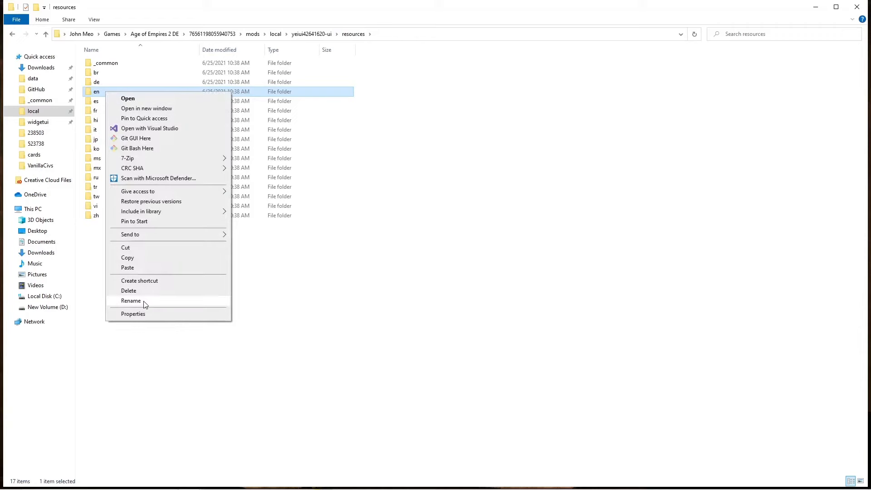
pyautogui.click(131, 301)
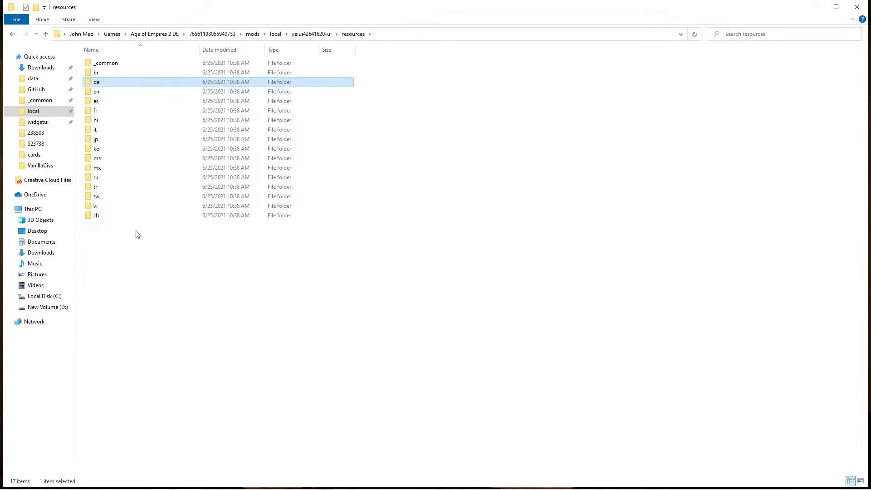
pyautogui.moveTo(150, 234)
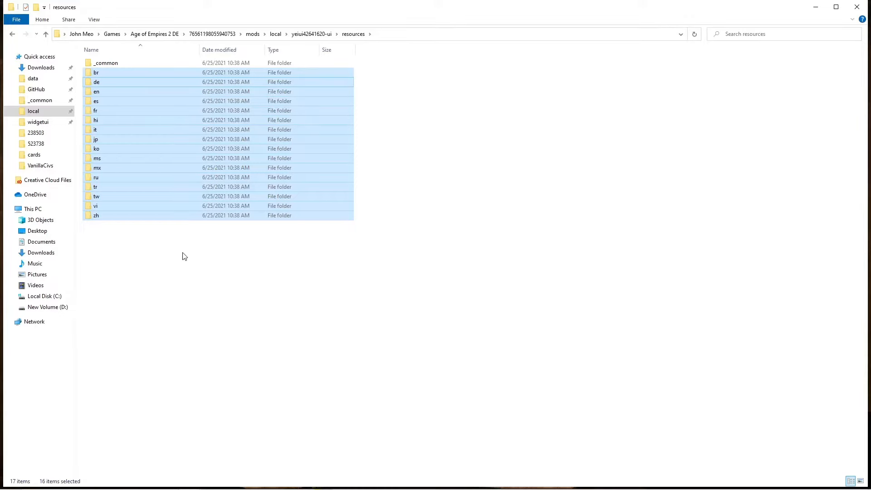
pyautogui.moveTo(161, 238)
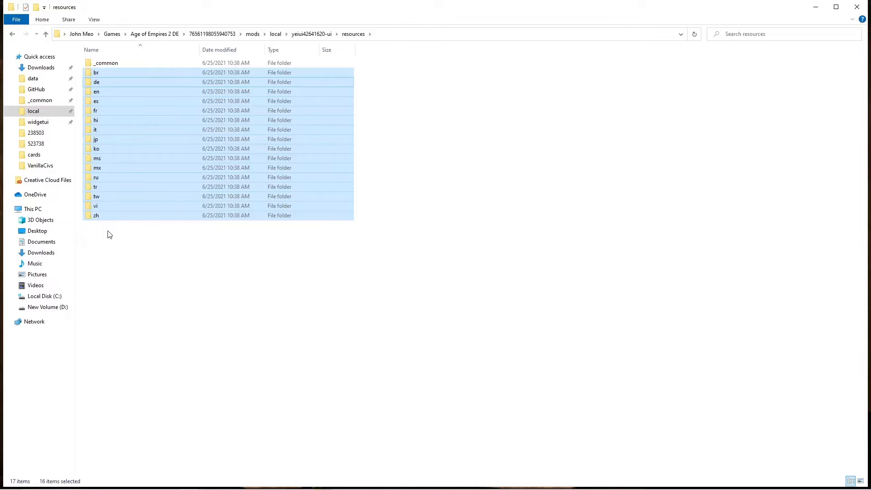
pyautogui.moveTo(164, 233)
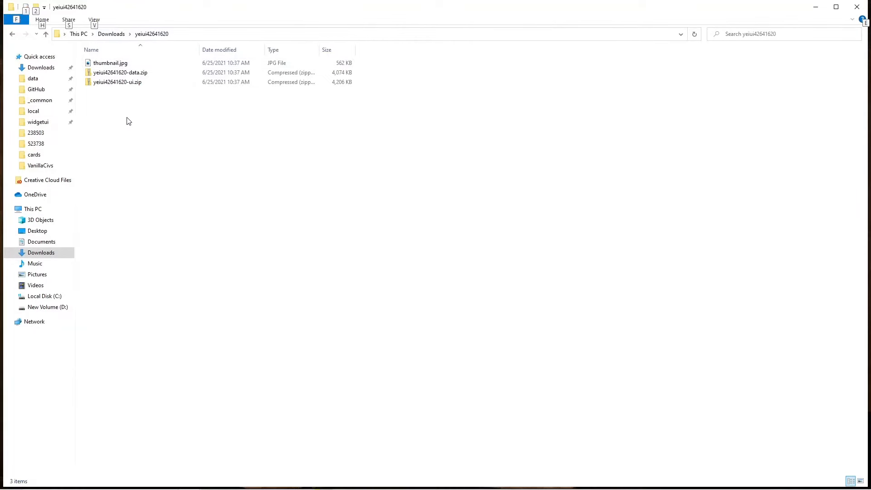
# Extract yeiui42641620-data.zip into its own folder
pyautogui.moveTo(128, 65); pyautogui.dragTo(167, 92)
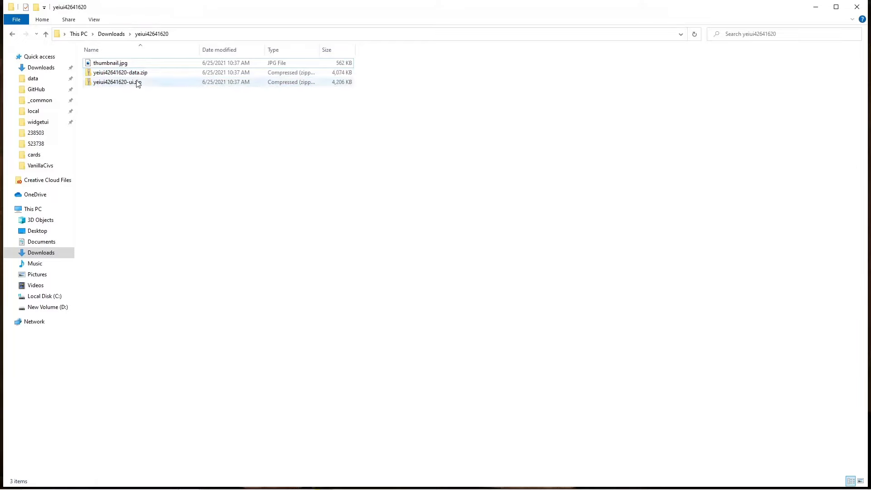
pyautogui.rightClick(119, 72)
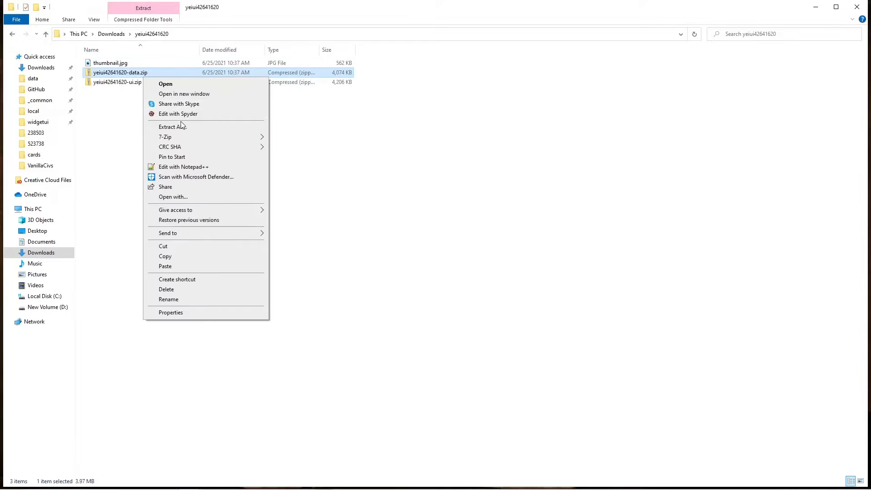
pyautogui.click(173, 126)
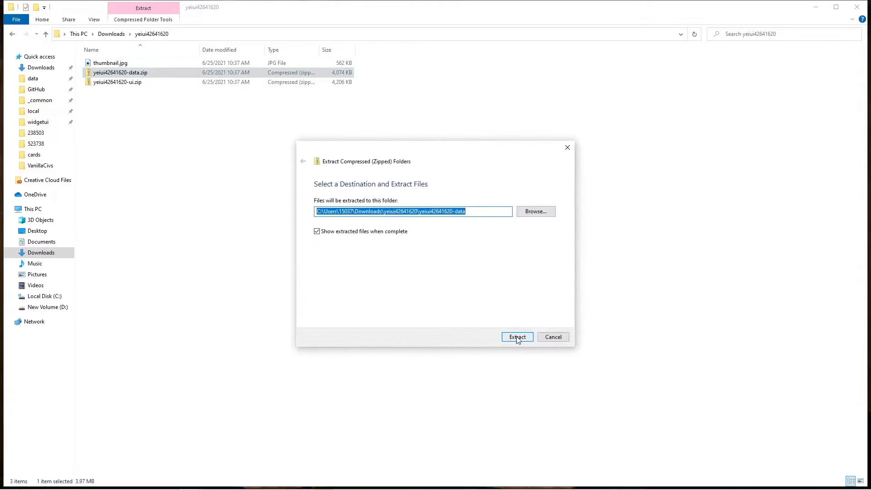
pyautogui.click(516, 337)
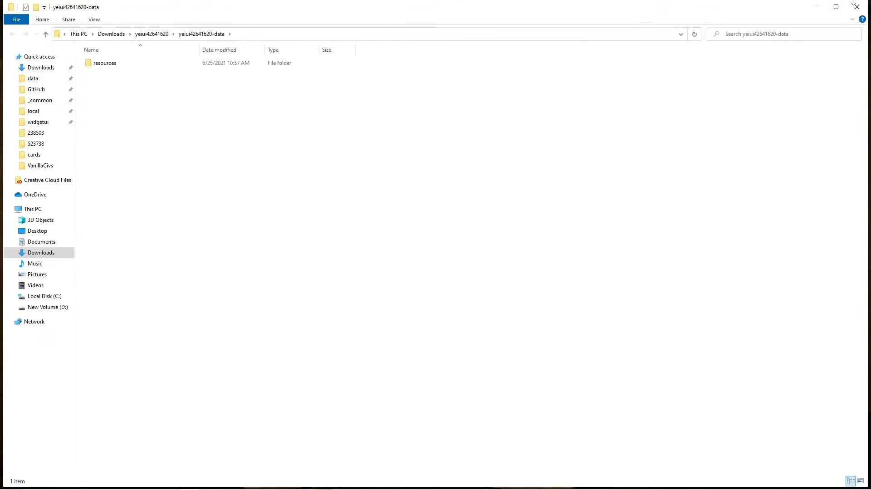
# Extract yeiui42641620-ui.zip beside the data folder, then go to the local mods folder
pyautogui.rightClick(118, 91)
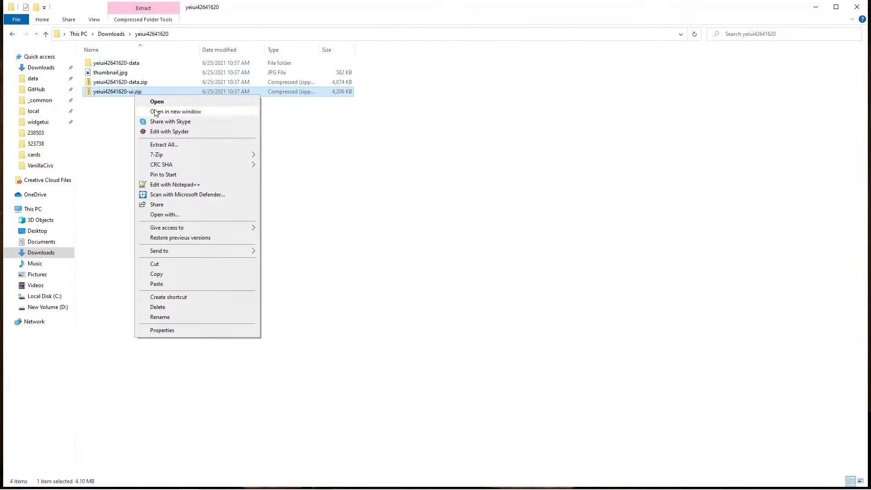
pyautogui.click(164, 144)
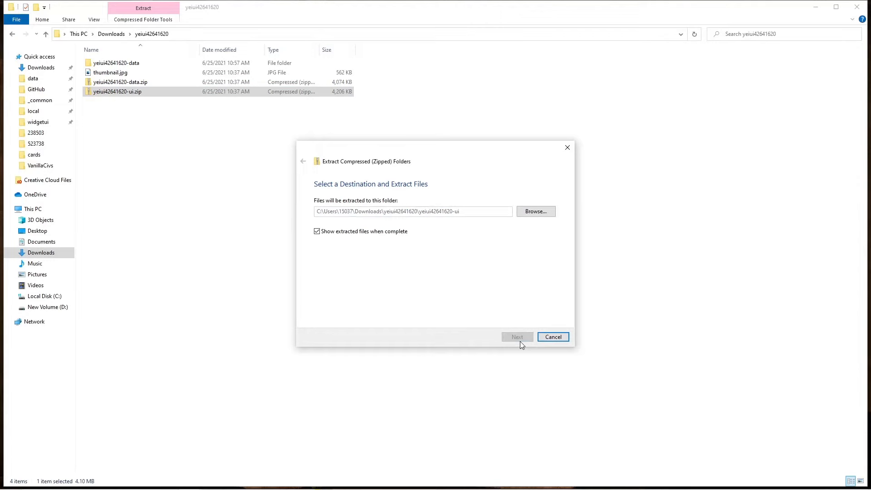
pyautogui.click(515, 336)
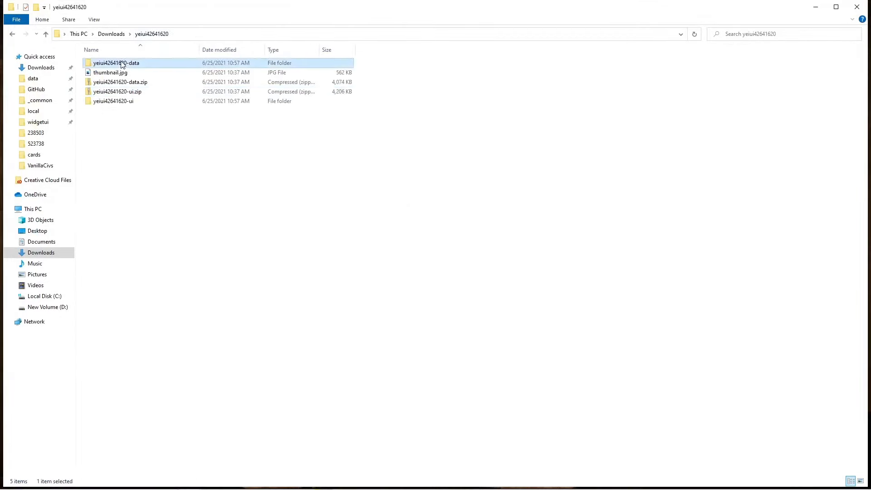
pyautogui.click(114, 101)
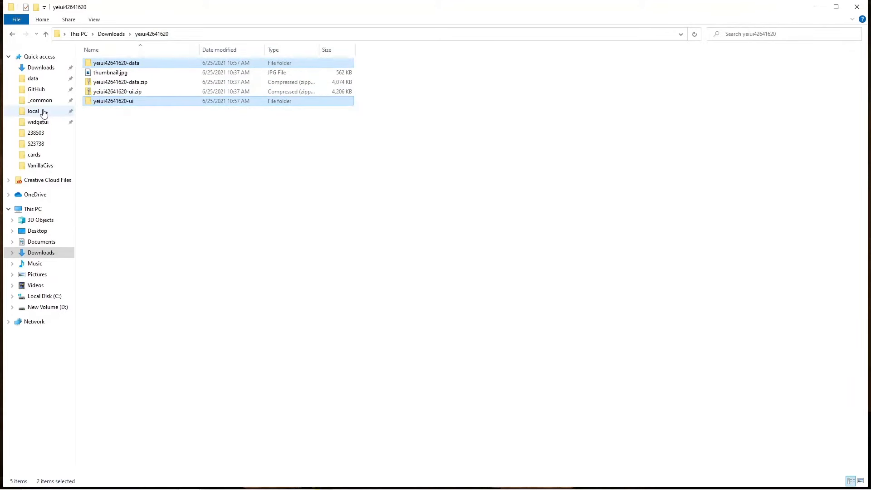
pyautogui.click(33, 111)
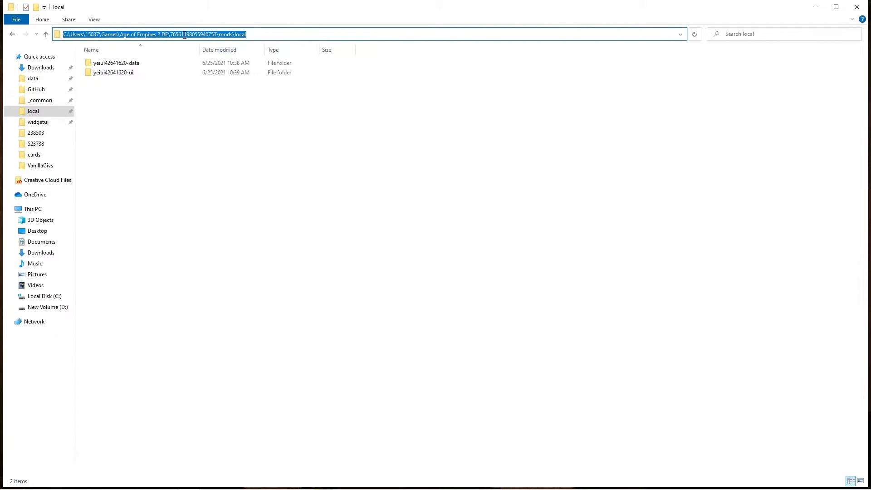
pyautogui.click(113, 72)
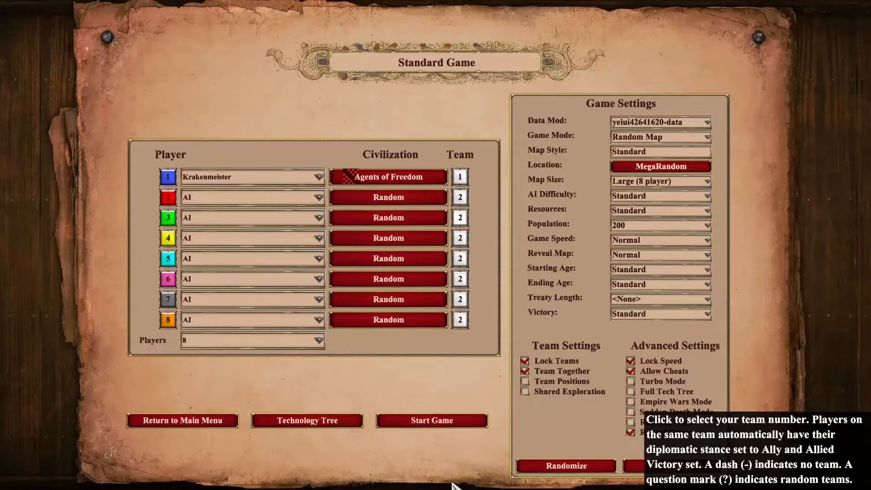
# View the ui and data mods under My Mods in the Mod Manager
pyautogui.click(182, 420)
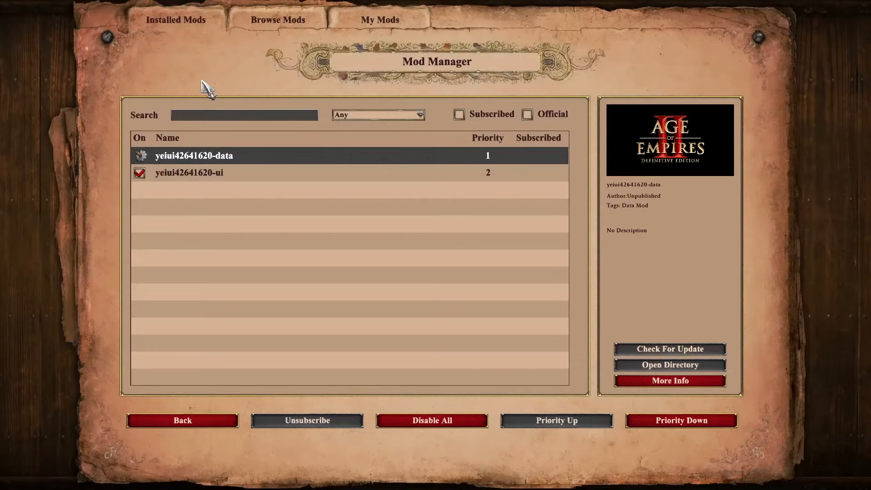
pyautogui.click(380, 19)
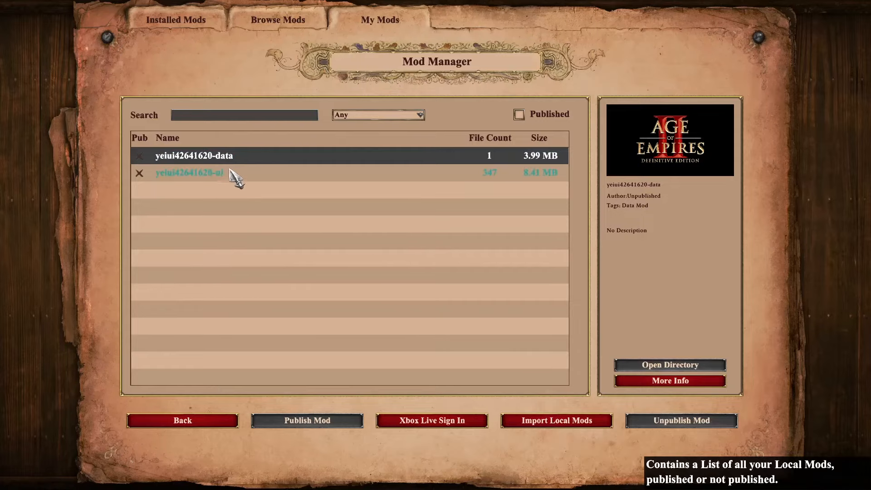
pyautogui.click(195, 155)
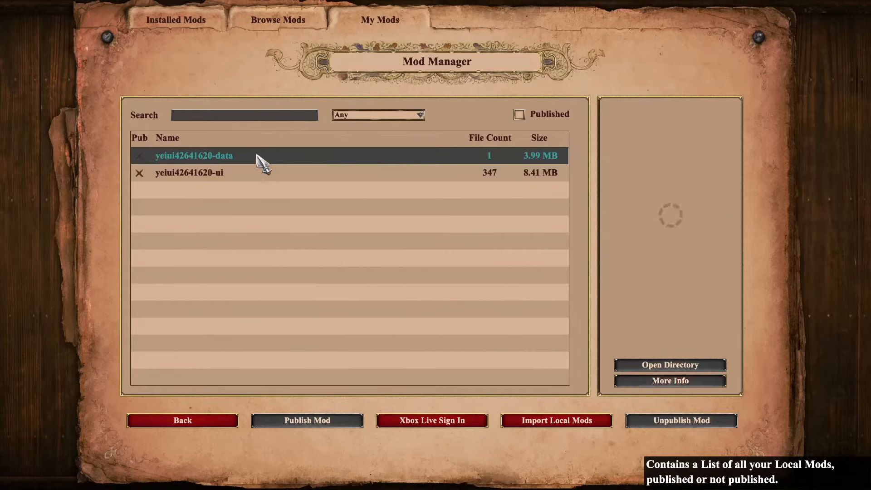
pyautogui.click(182, 420)
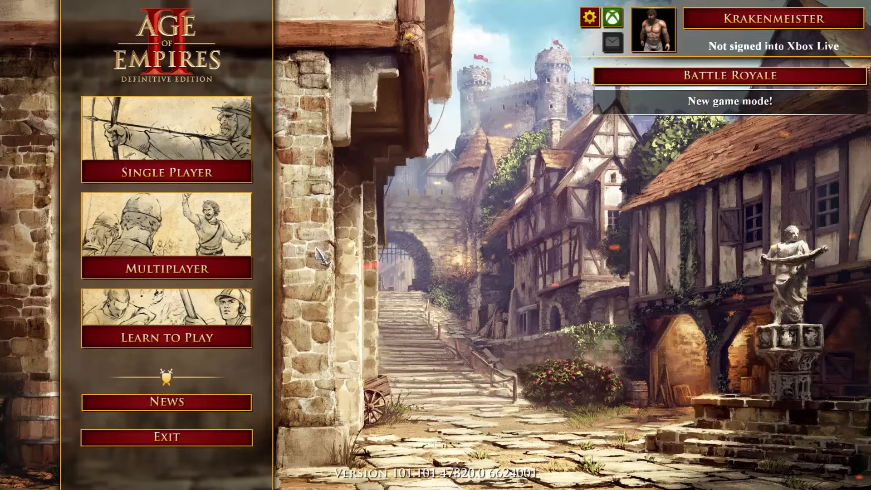
pyautogui.moveTo(320, 189)
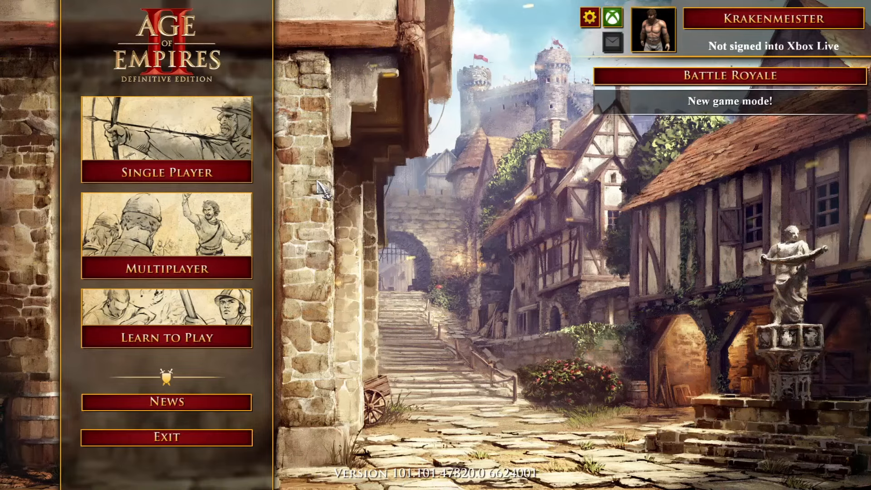
# Download VanillaJson.zip from Civilization Builder's Get Vanilla Civs into Downloads
pyautogui.press('alt+tab')
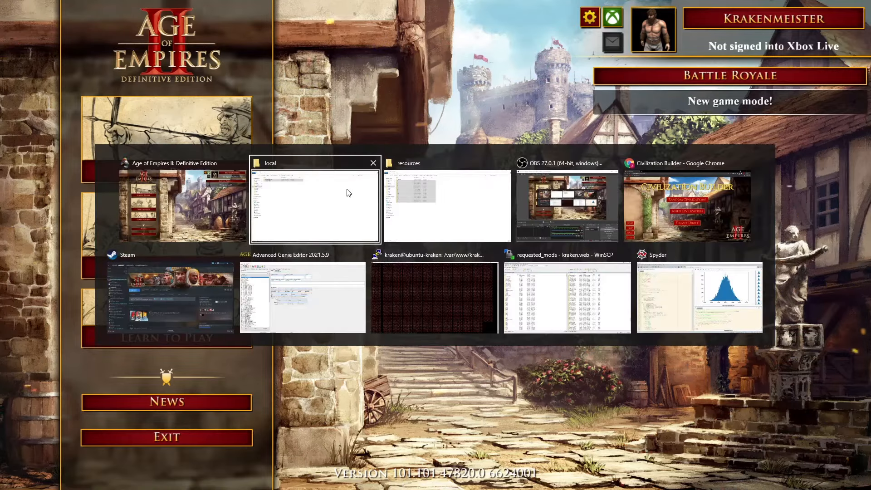
pyautogui.click(692, 206)
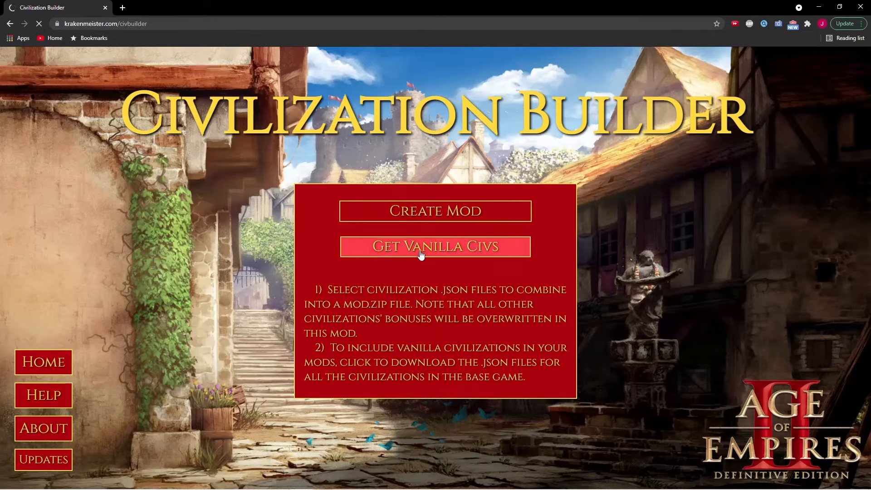
pyautogui.click(435, 247)
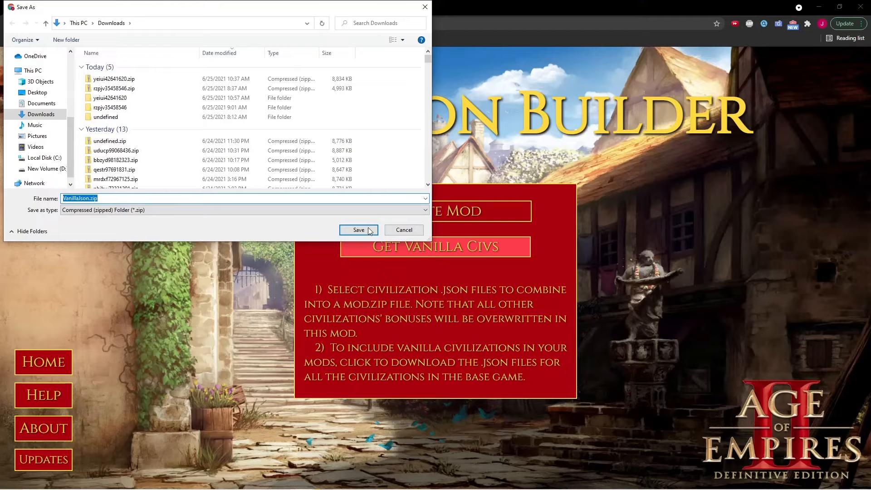
pyautogui.click(358, 230)
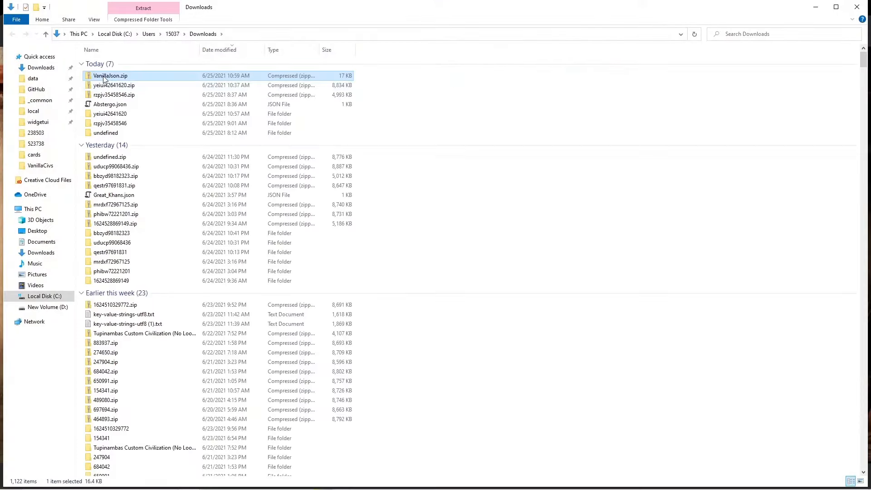
# Extract VanillaJson.zip into a VanillaJson folder, select its JSON files, and show Civilization Builder's Updates
pyautogui.click(143, 8)
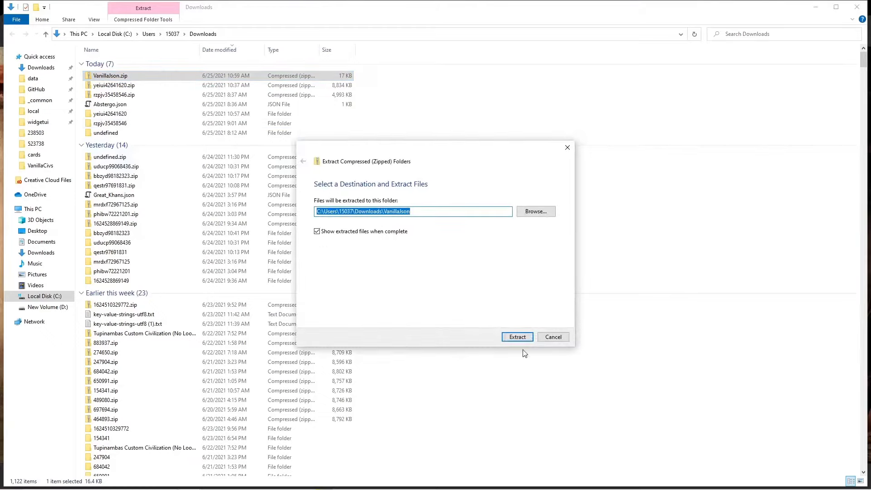
pyautogui.click(517, 336)
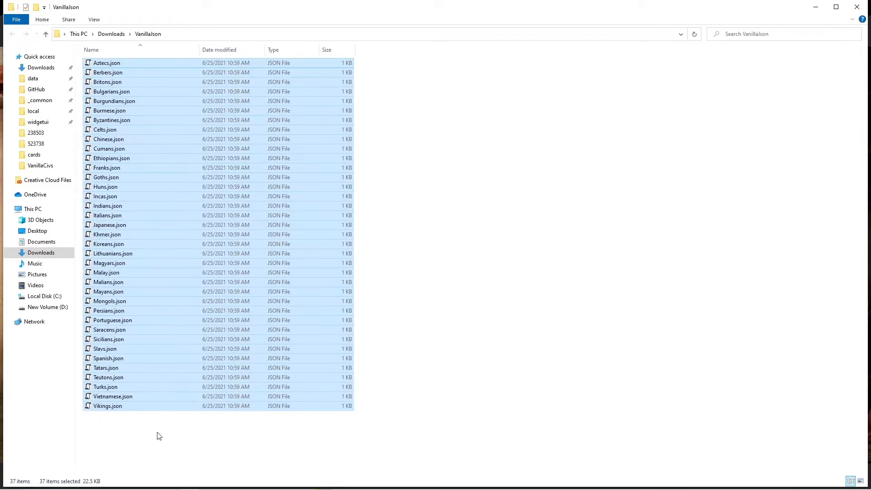
pyautogui.moveTo(138, 426)
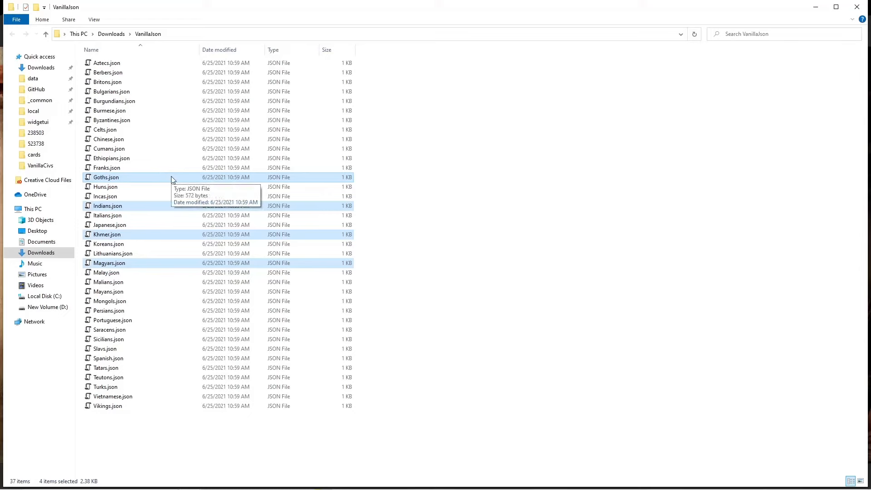
pyautogui.click(107, 167)
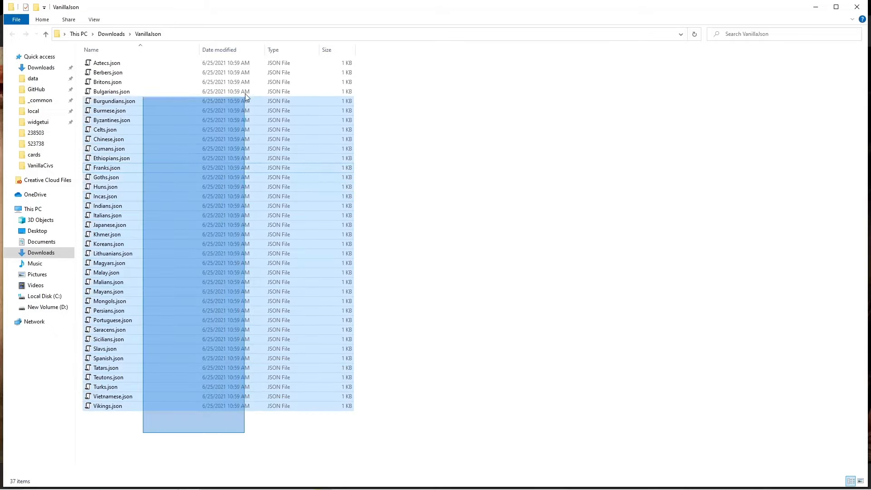
pyautogui.press('ctrl+a')
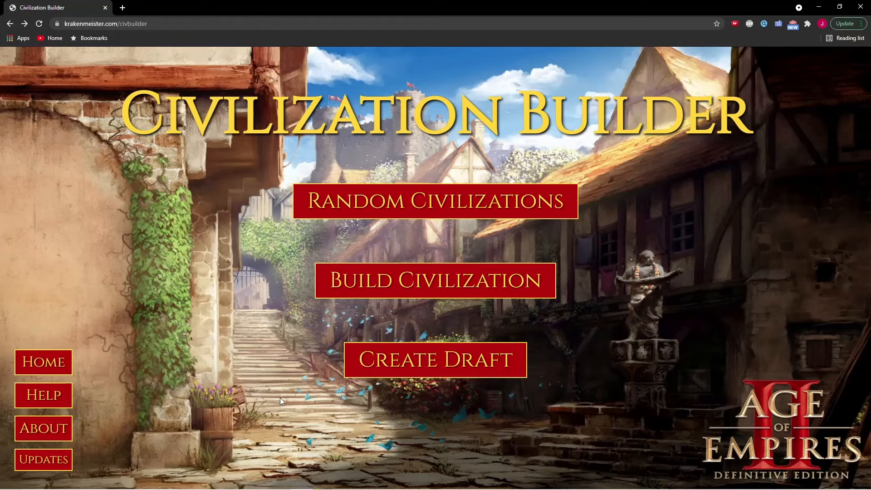
pyautogui.click(44, 459)
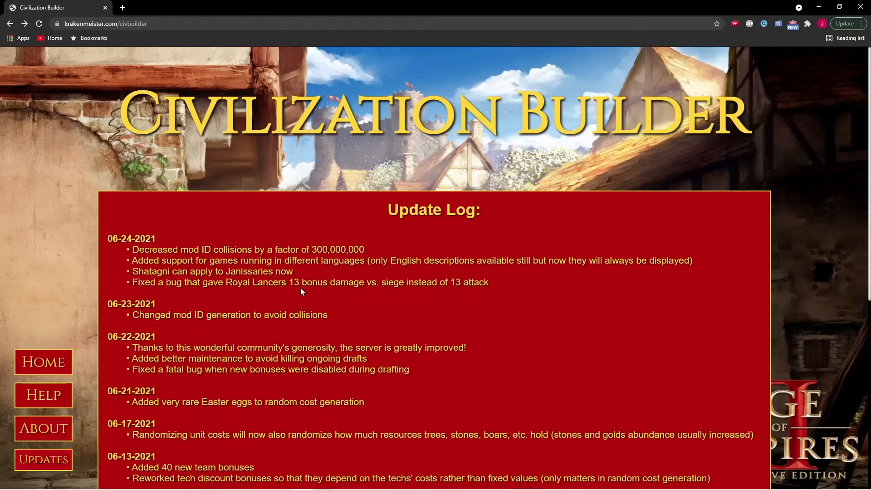